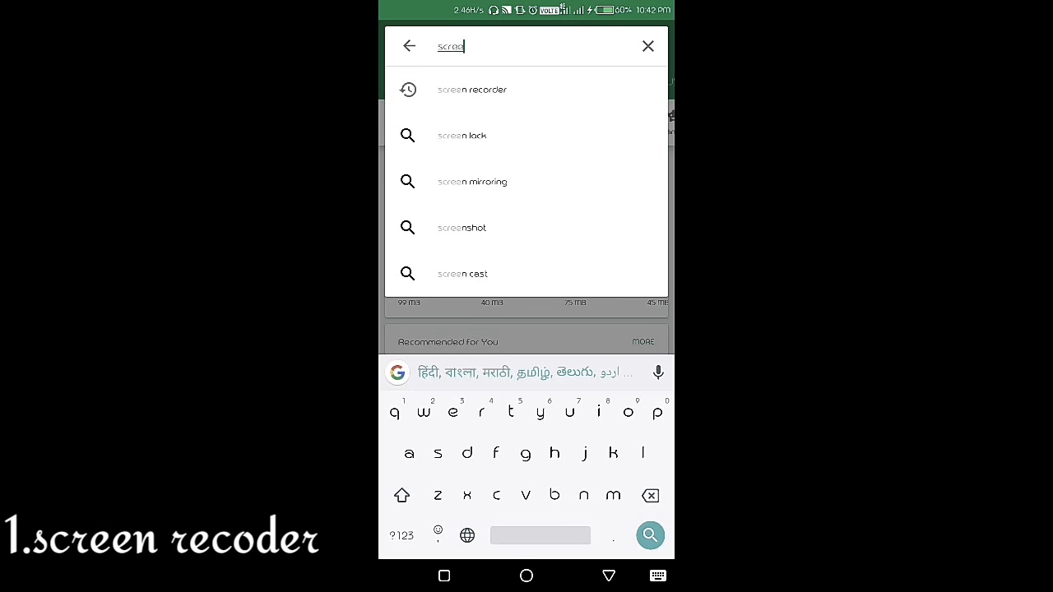
- Search the Play Store for 'screen recorder' and pick the suggestion
text(n re)
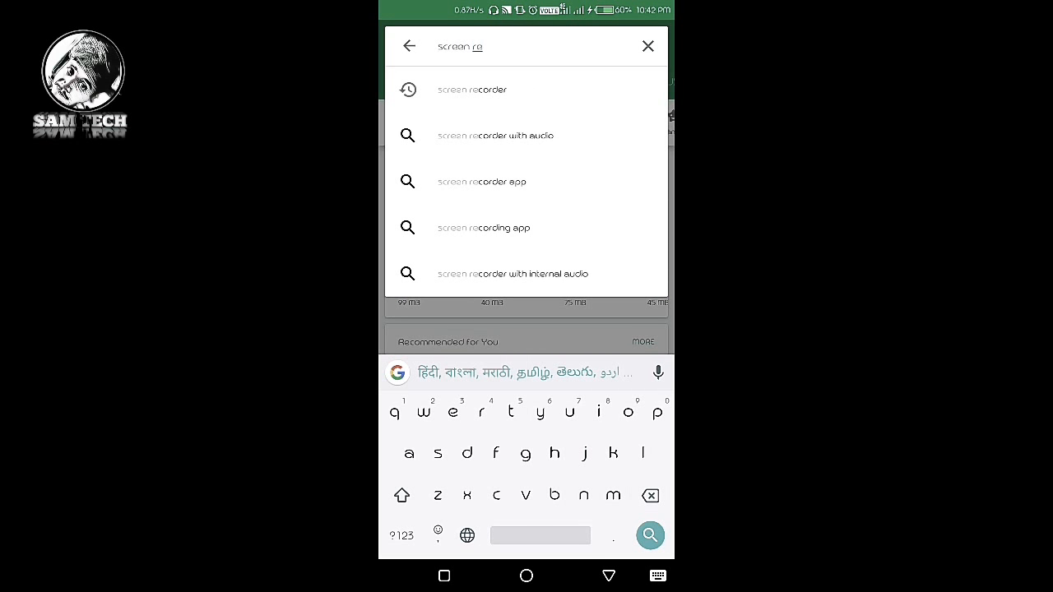
click(649, 535)
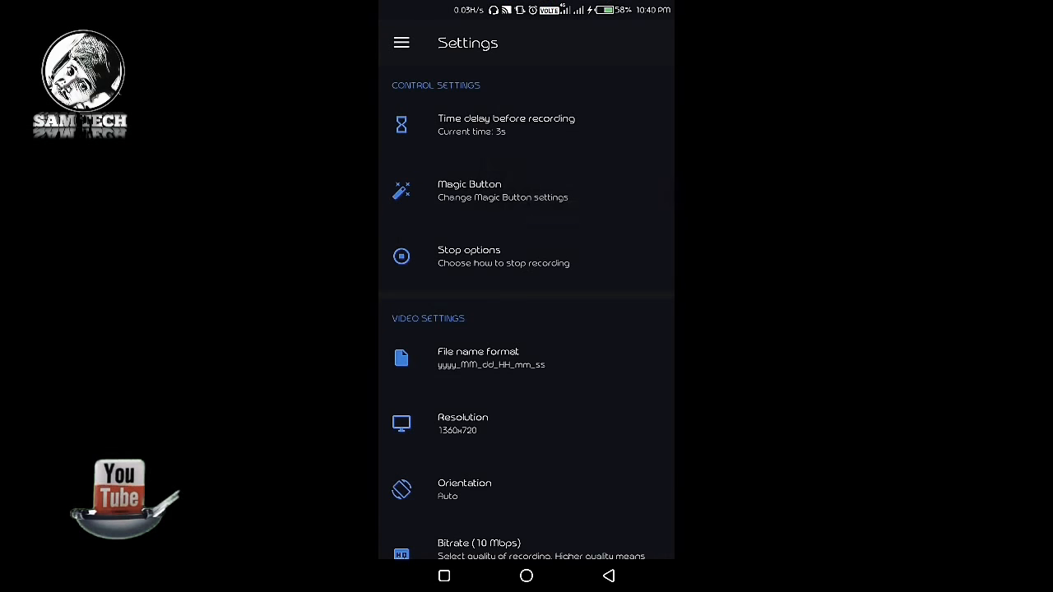
click(503, 191)
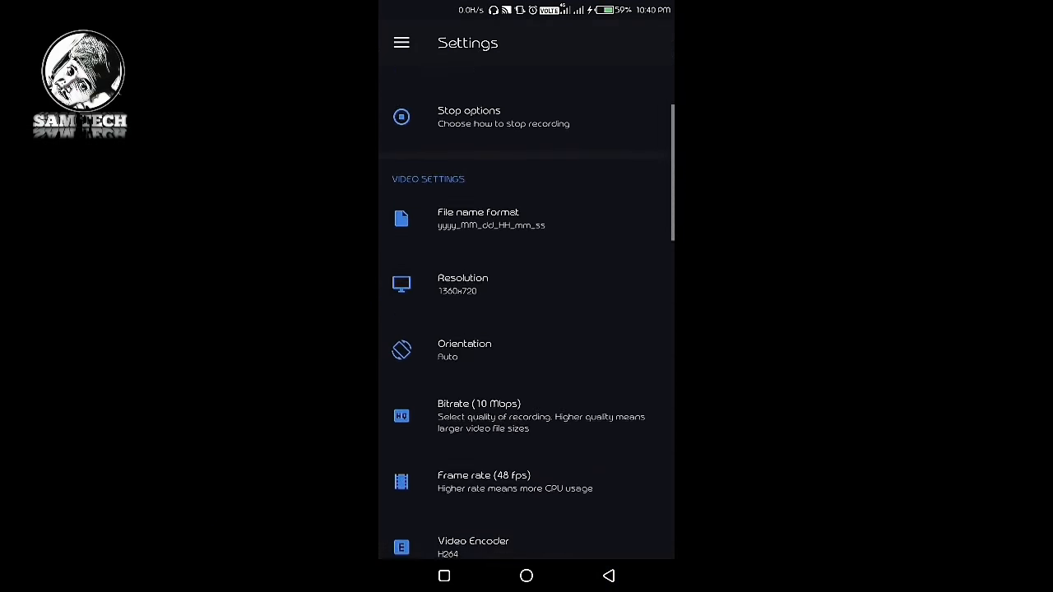
click(462, 283)
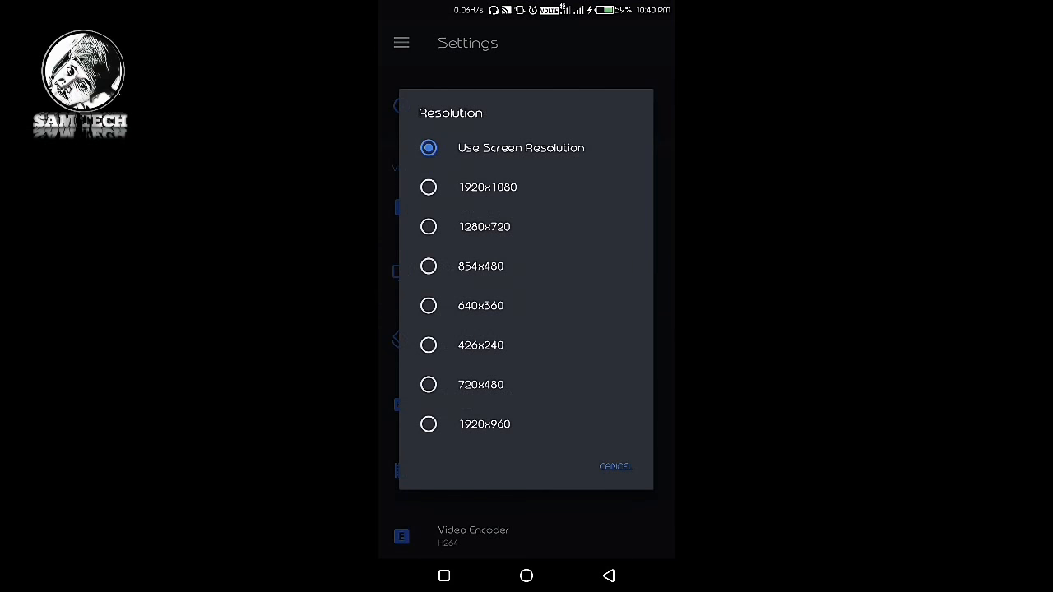
click(615, 467)
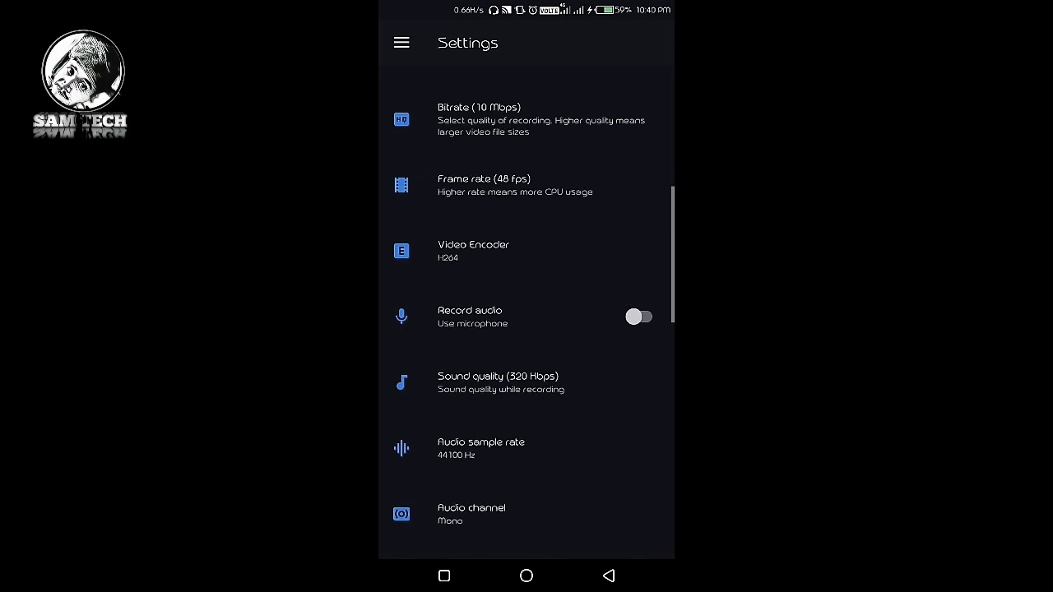
scroll(down, 3)
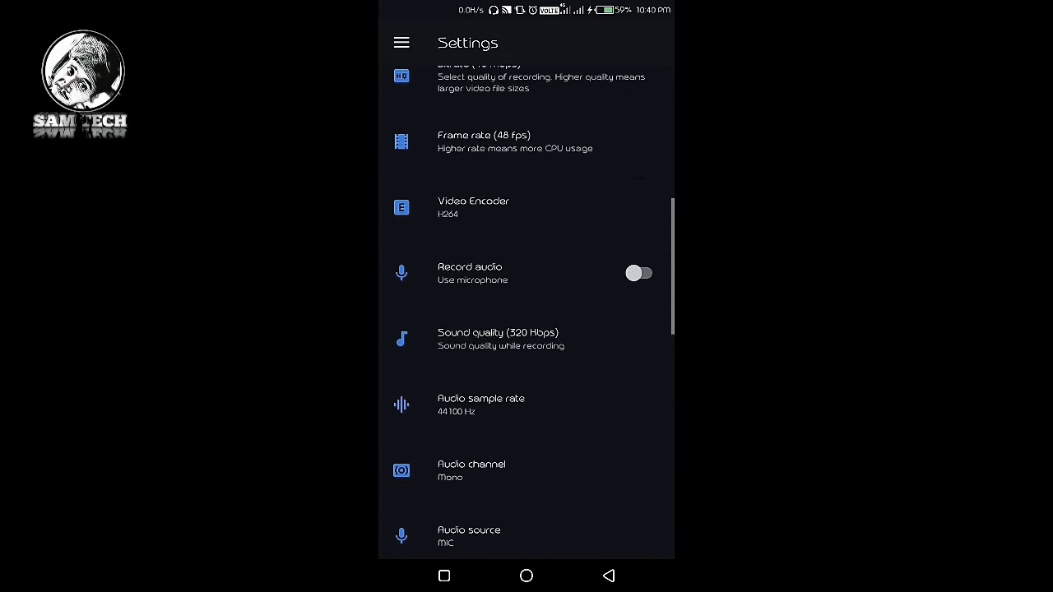
scroll(down, 3)
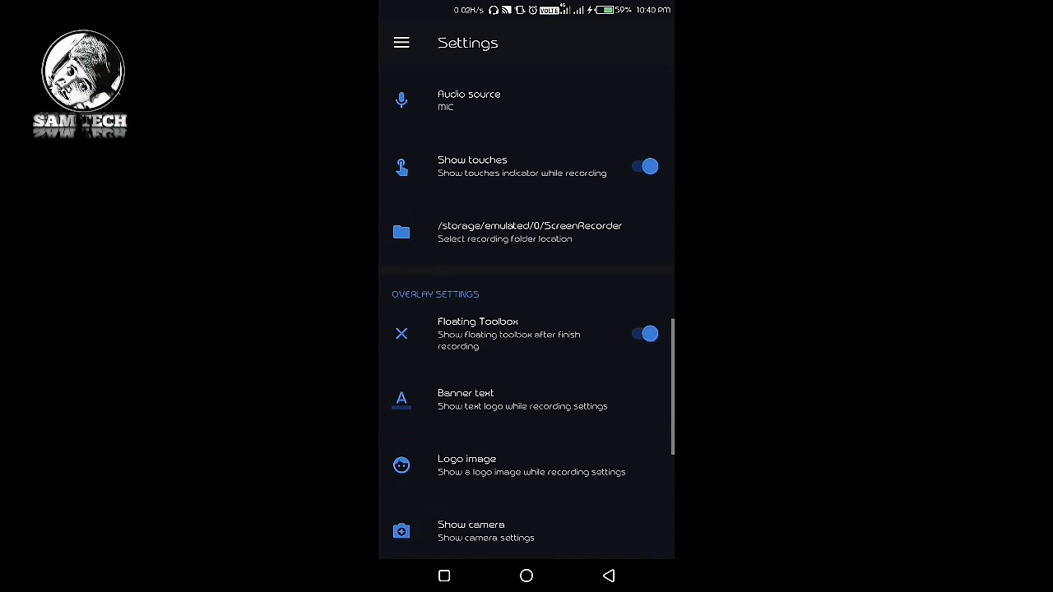
click(645, 166)
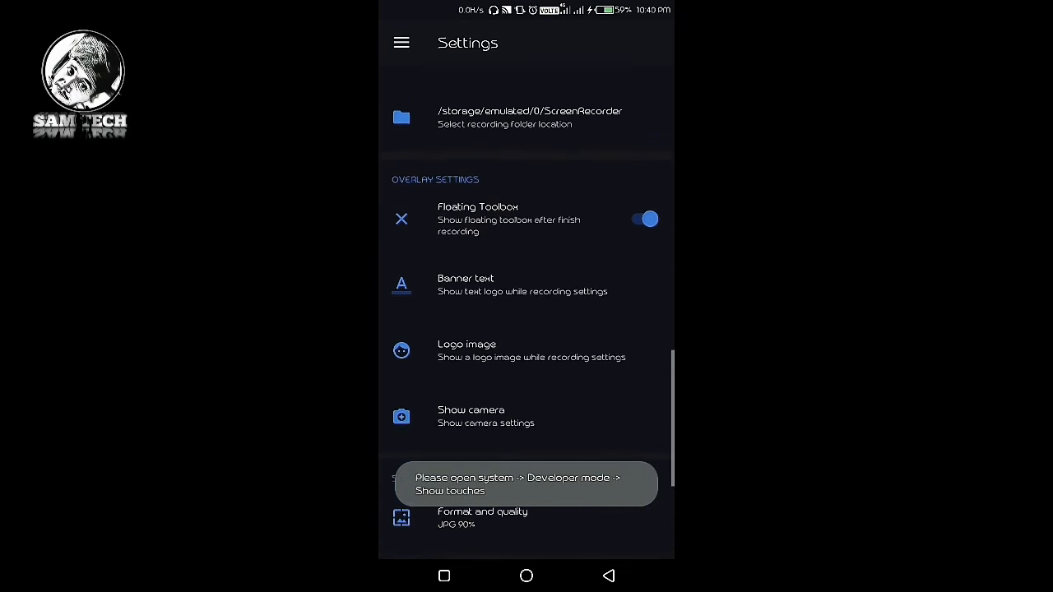
scroll(up, 3)
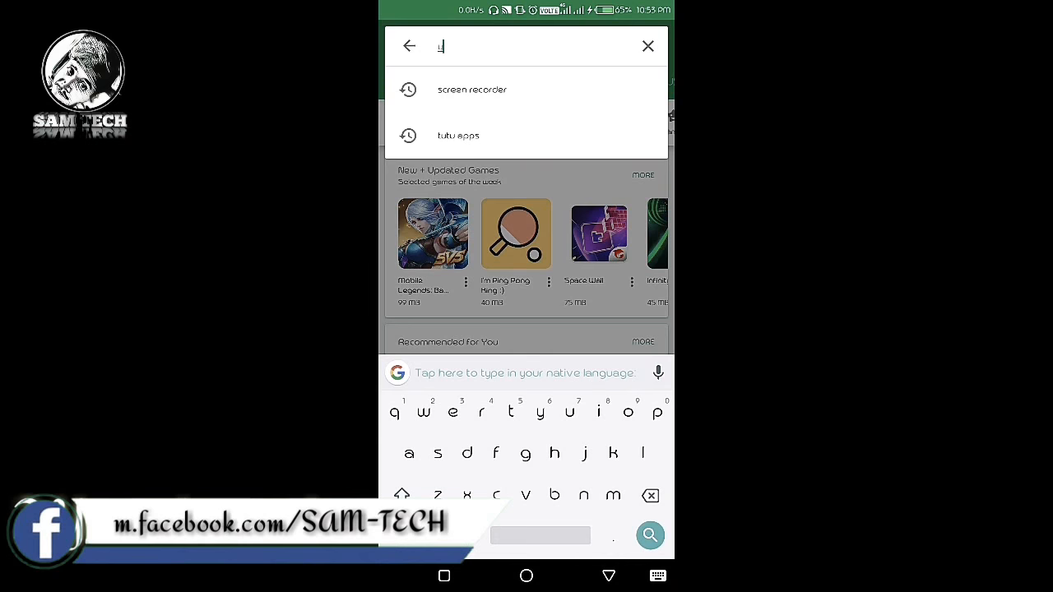
- Search the Play Store for 'youtube studio' and choose the YouTube Studio app
text(youtube studio)
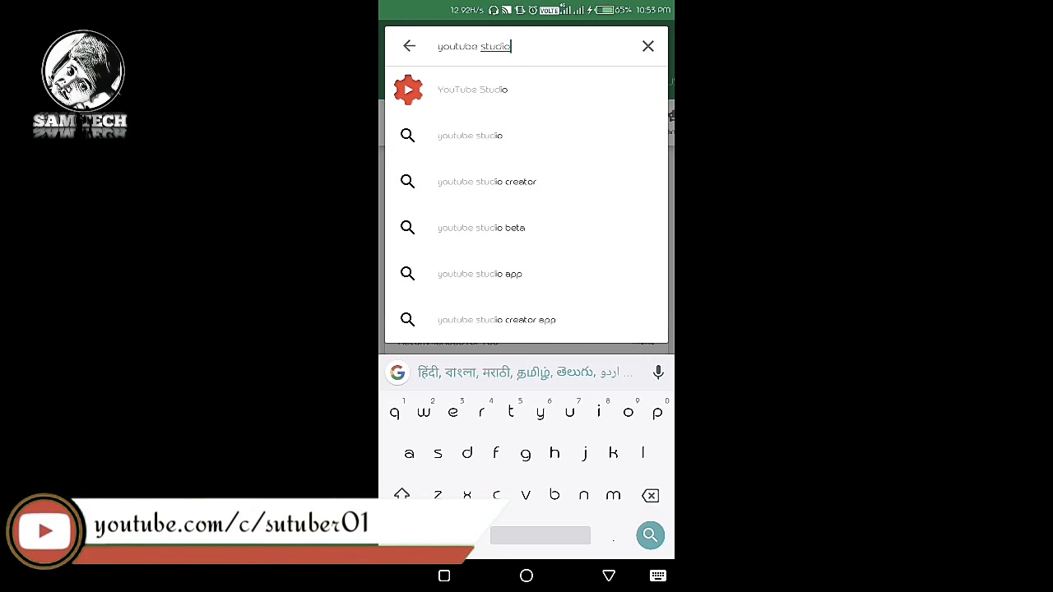
click(474, 89)
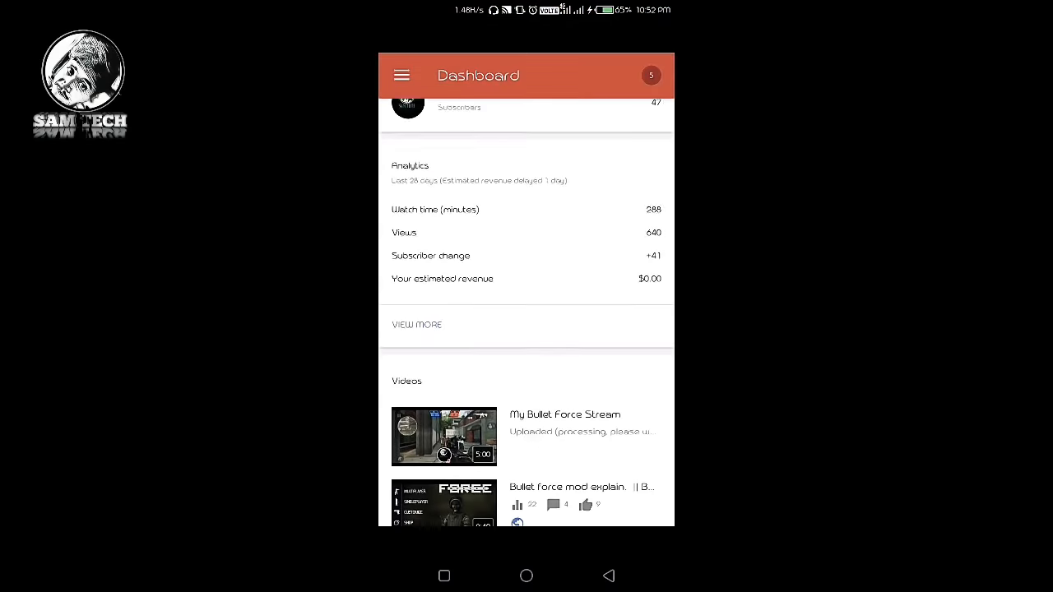
- Scroll the YouTube Studio dashboard to Analytics and view the detailed traffic sources
scroll(down, 3)
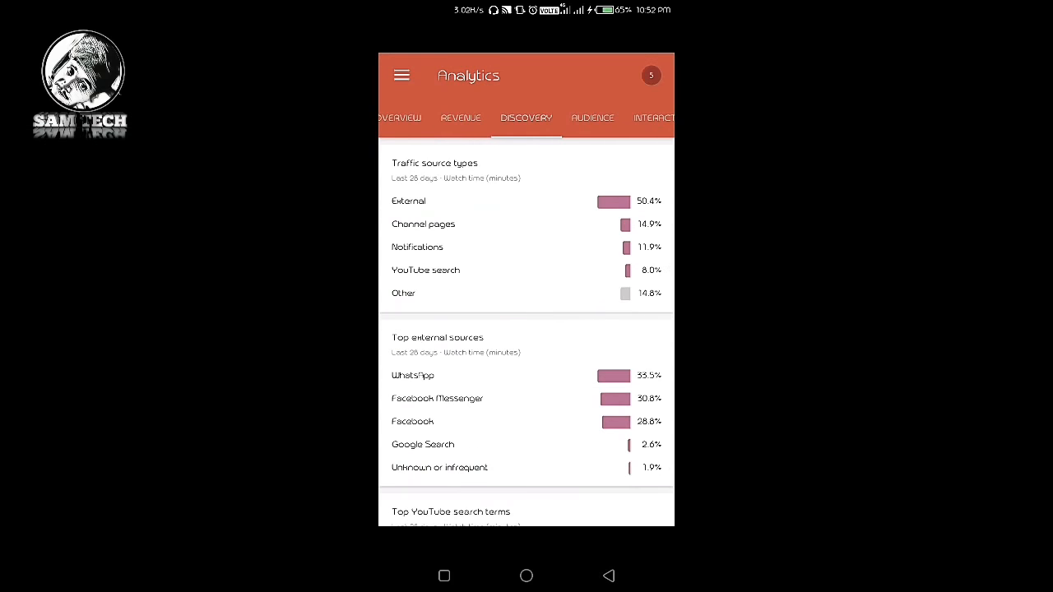
click(609, 576)
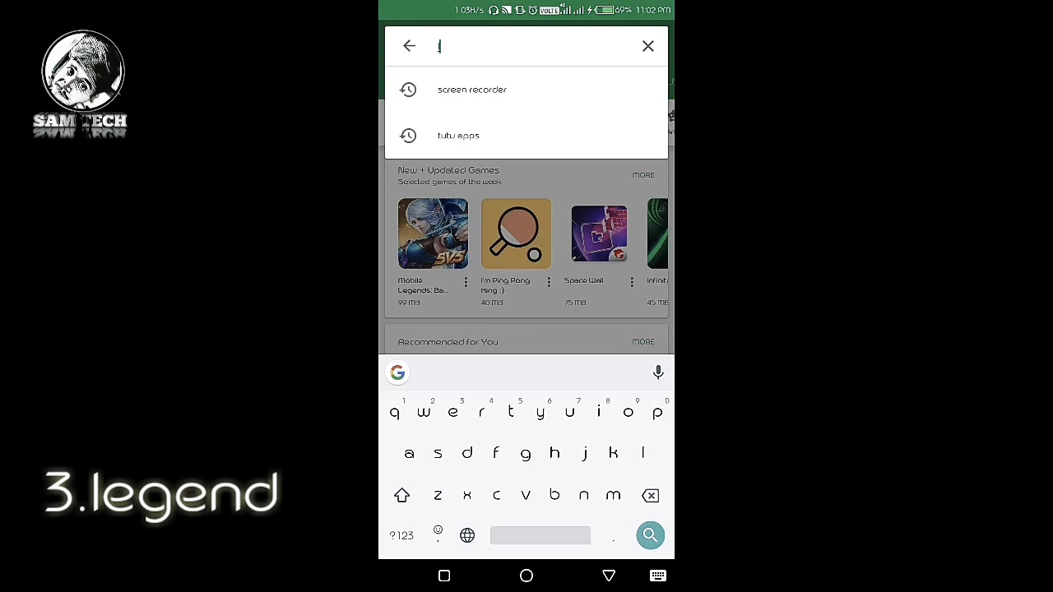
- Search the Play Store for 'legend' and open Legend – Animate Text in Video
text(eg)
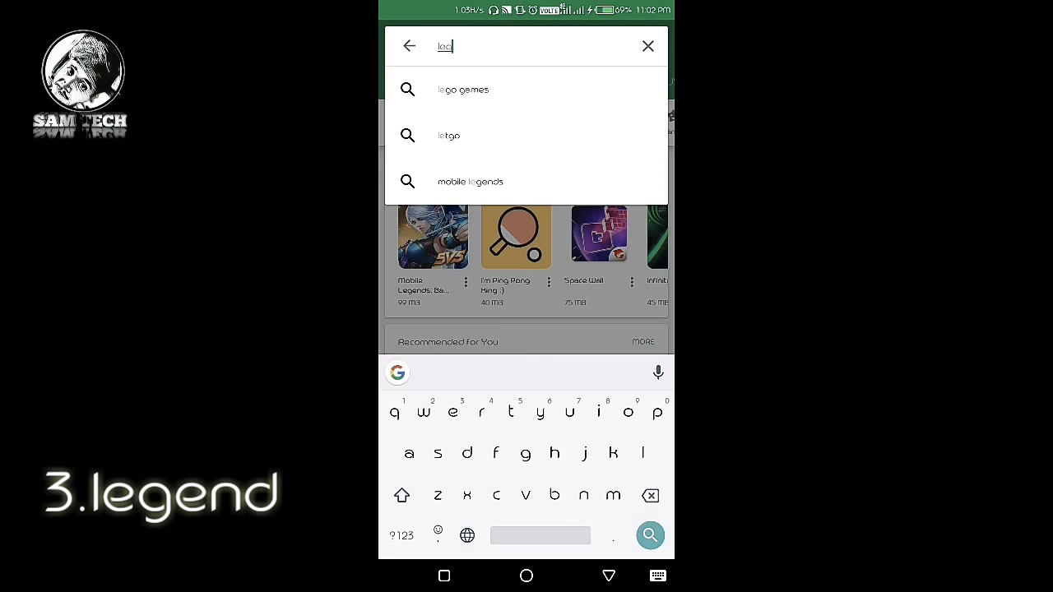
text(legend)
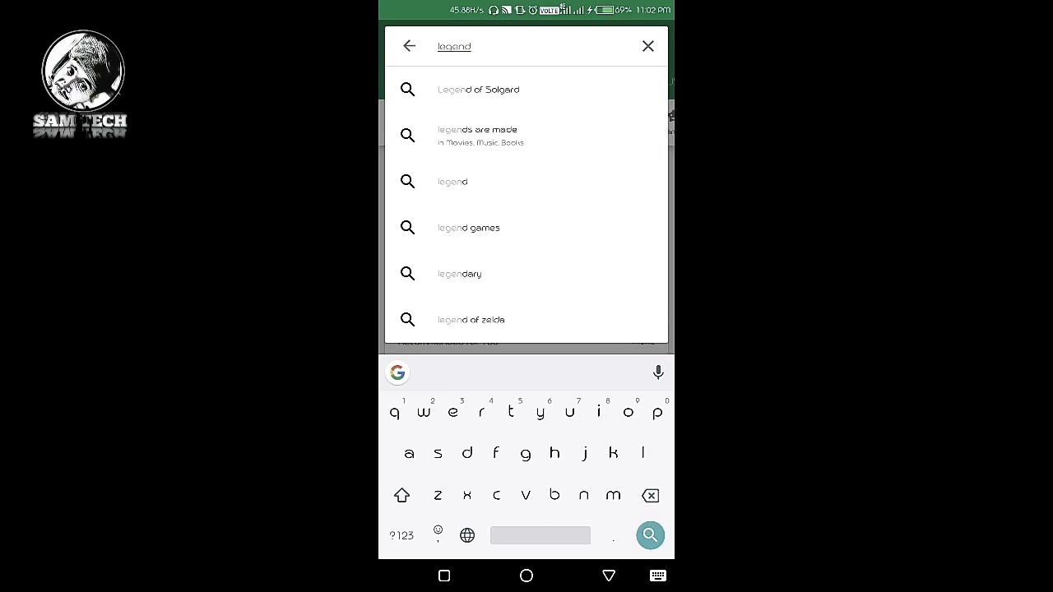
click(648, 536)
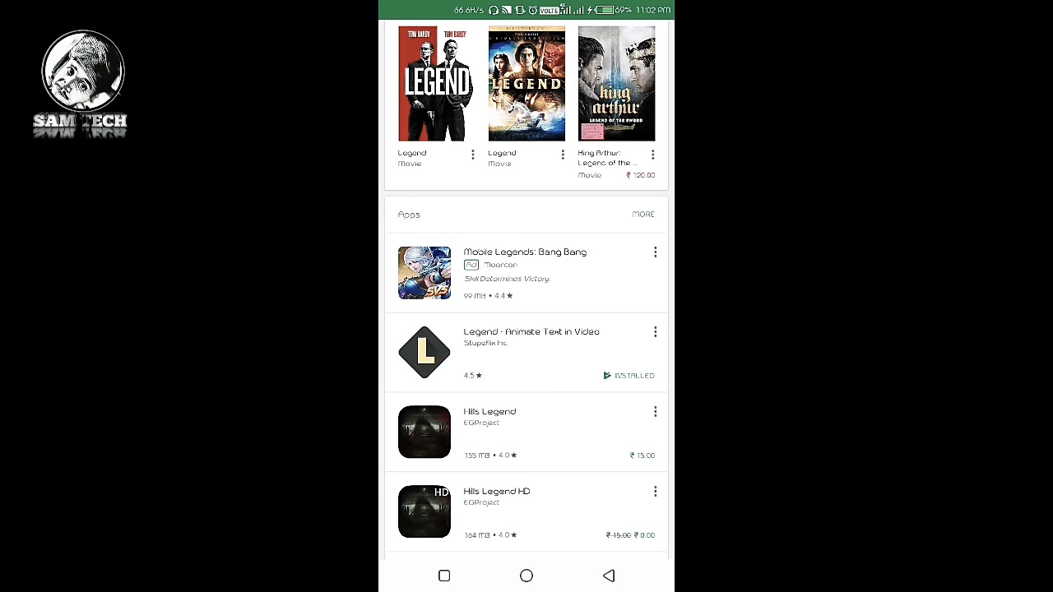
click(526, 346)
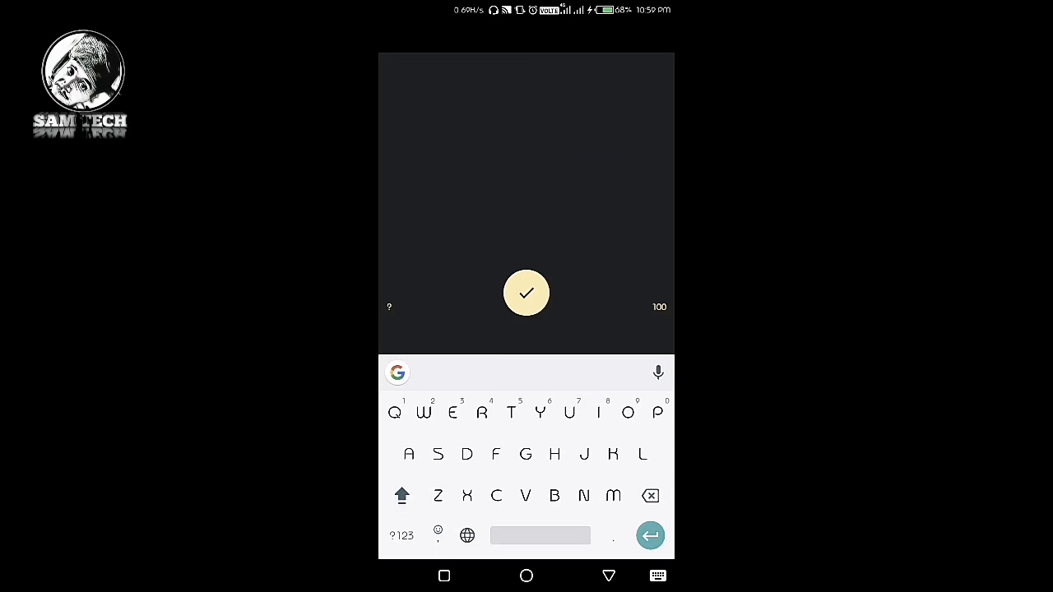
- Enter 'SAM TECH' and 'SUBSCRIBE' on two lines and confirm the text
text(SAM)
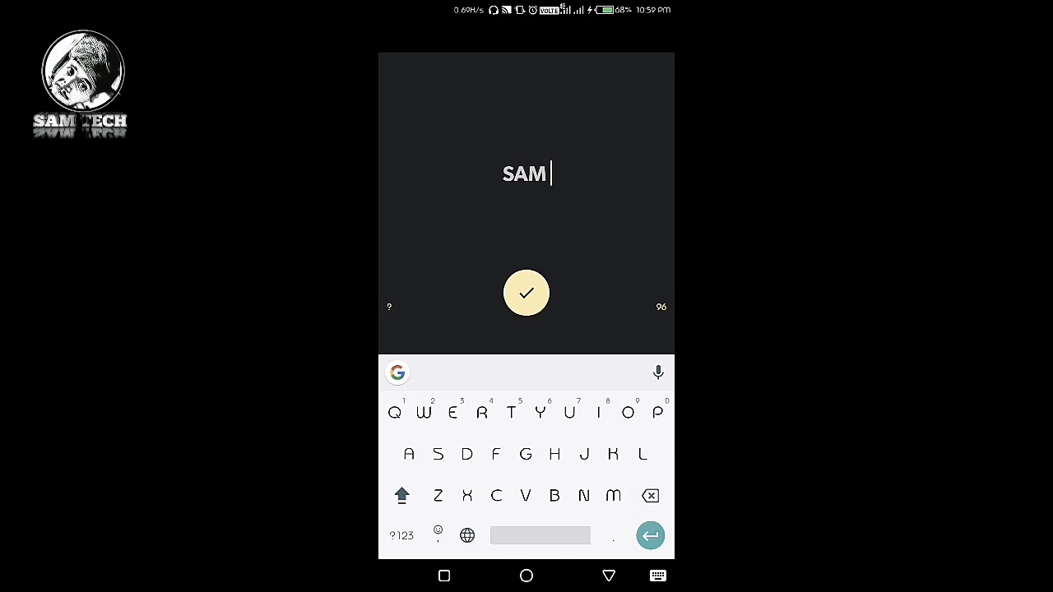
text(TECH)
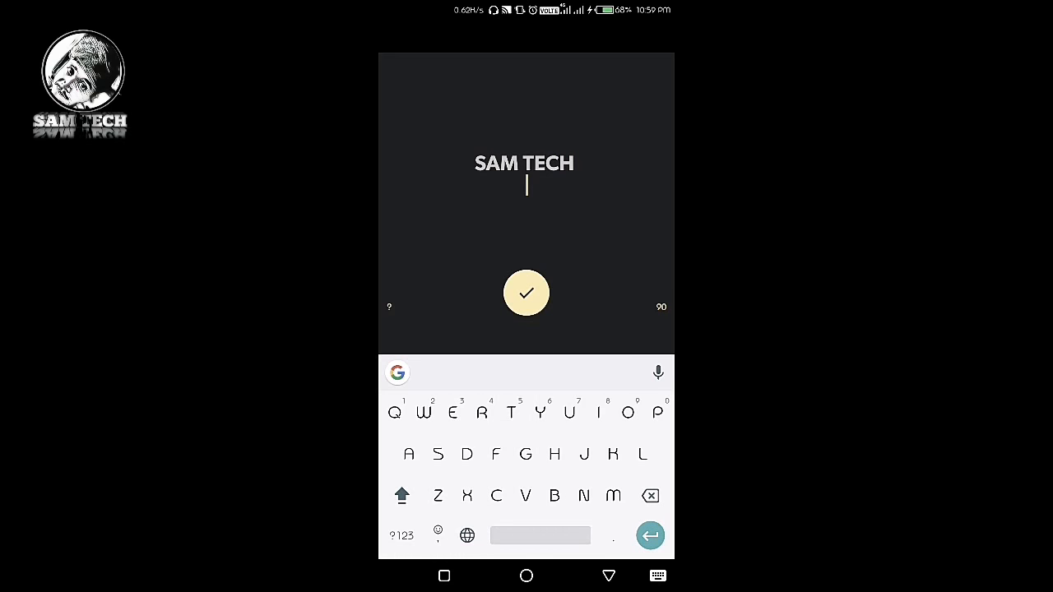
text(SUBSCRI)
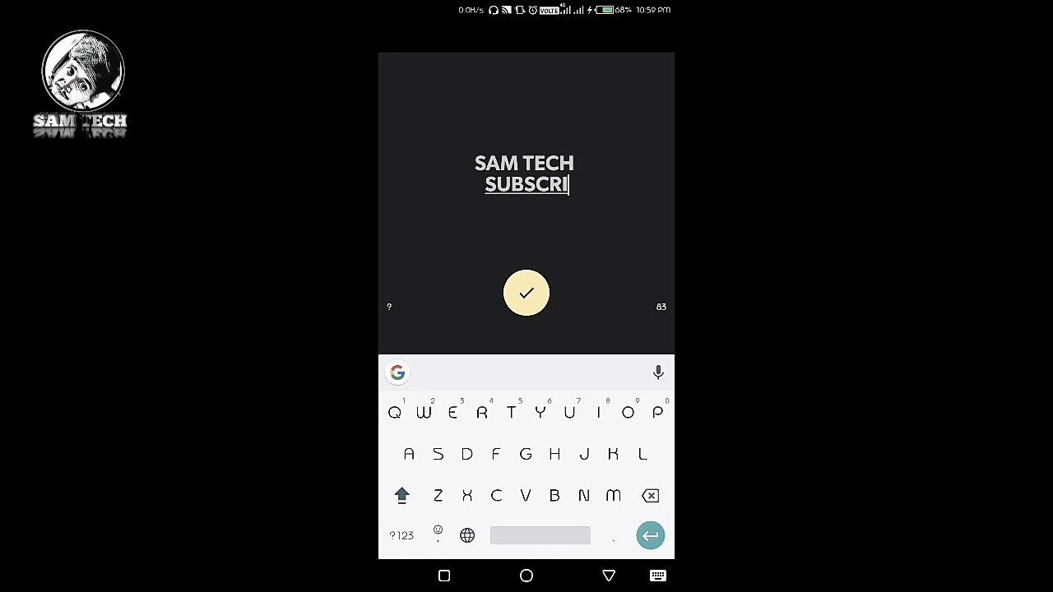
text(BE)
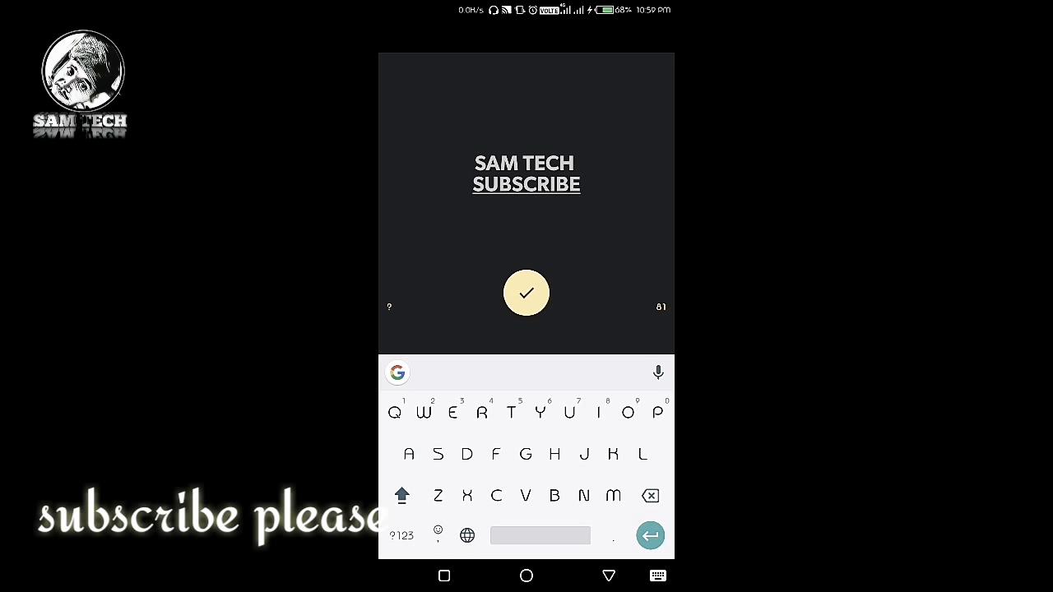
click(526, 293)
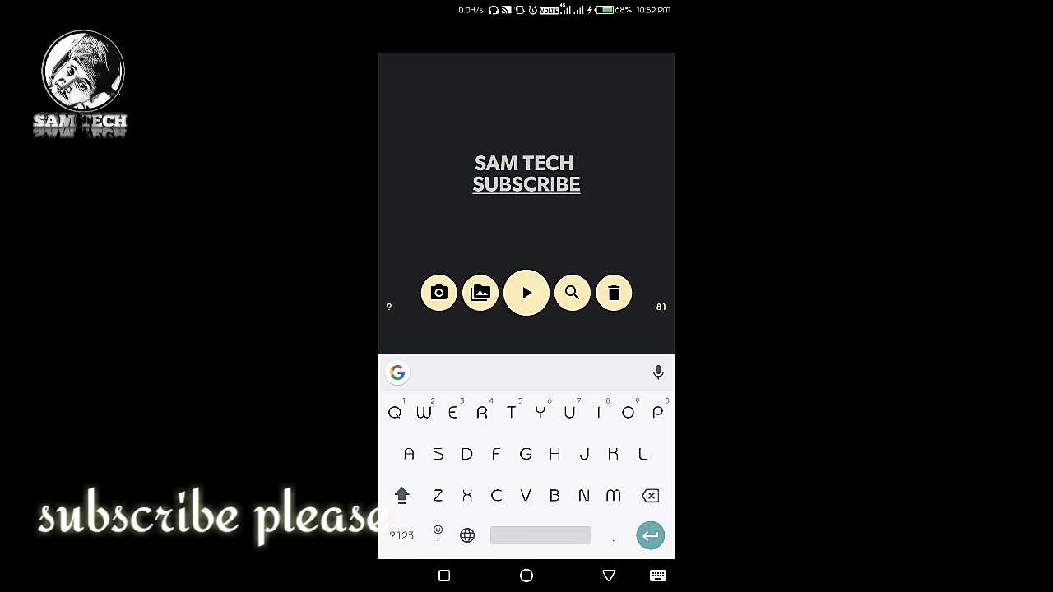
- Preview the text animation and try the Lines style plus two other styles
click(526, 293)
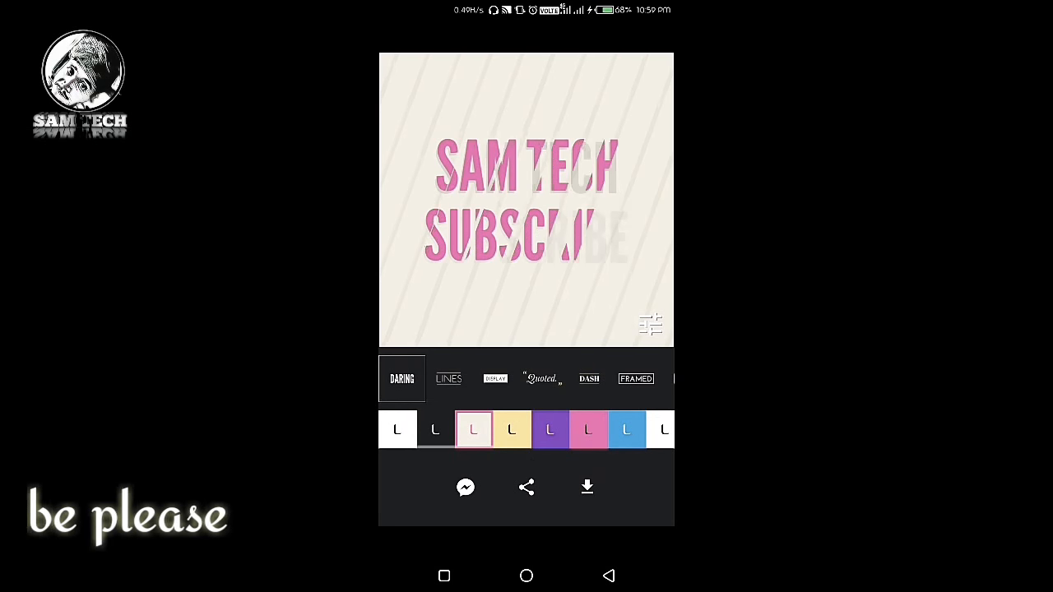
click(448, 378)
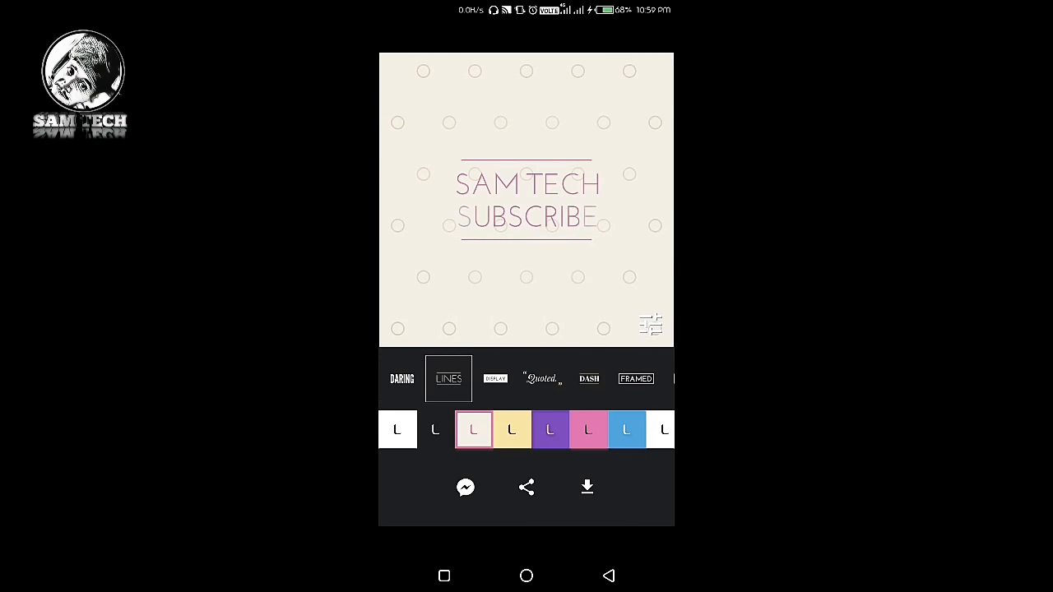
click(494, 378)
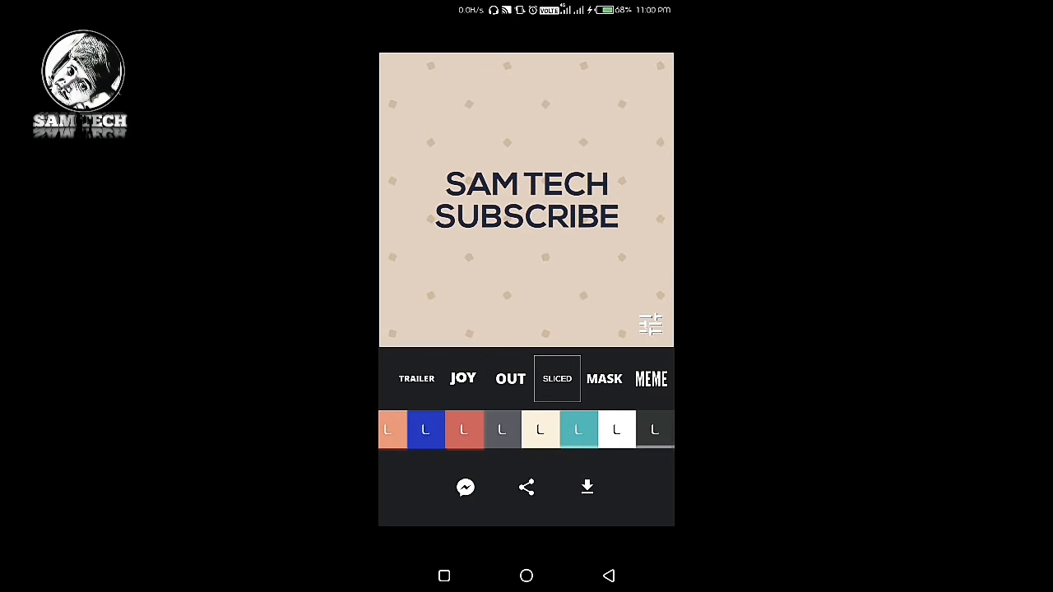
click(510, 378)
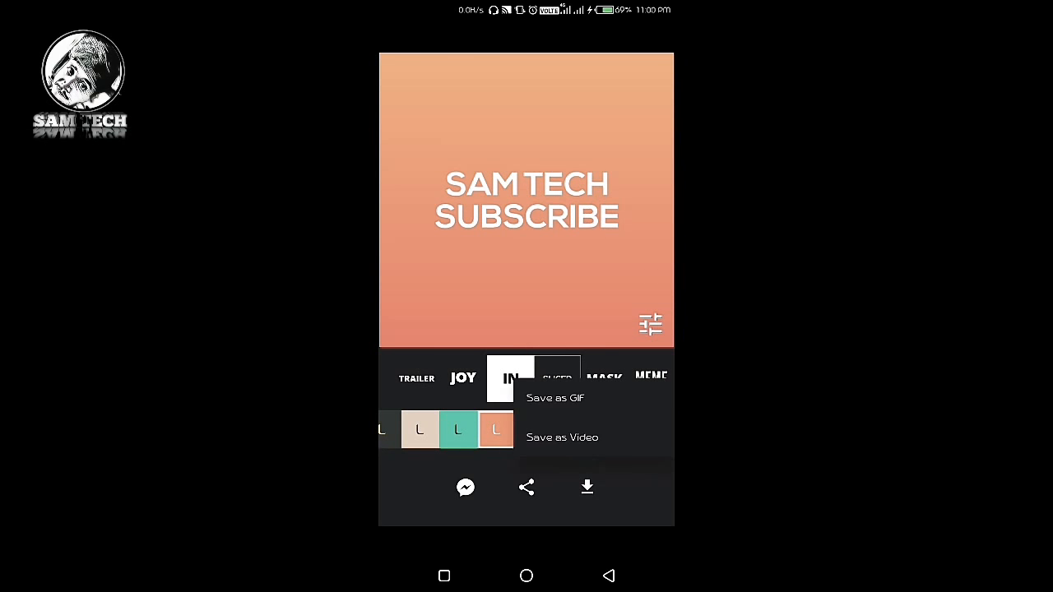
- Save the animation as a 1080p MP4 video and wait while Legend builds it
click(563, 437)
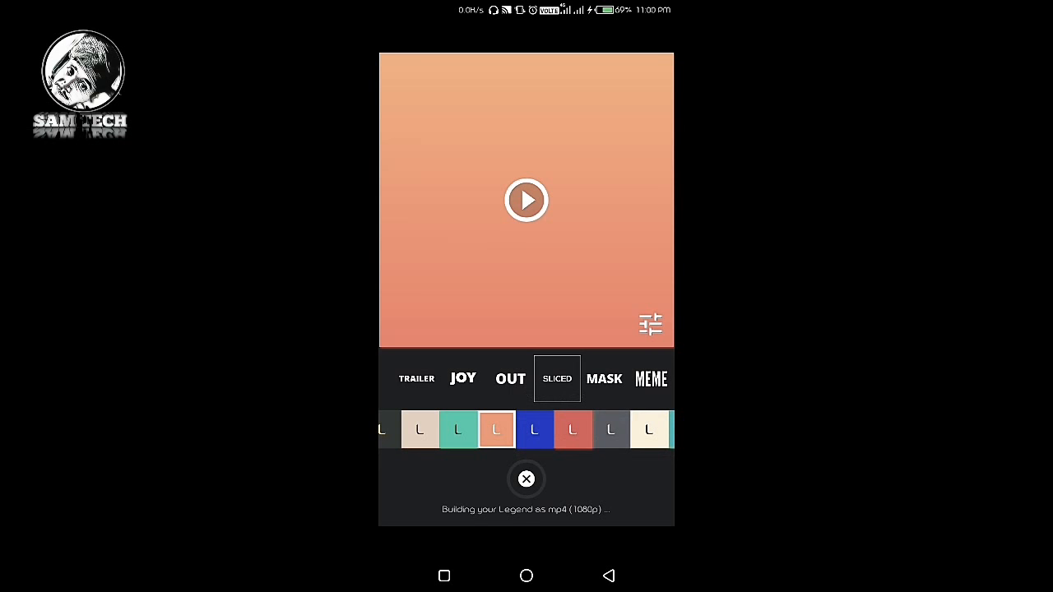
click(510, 378)
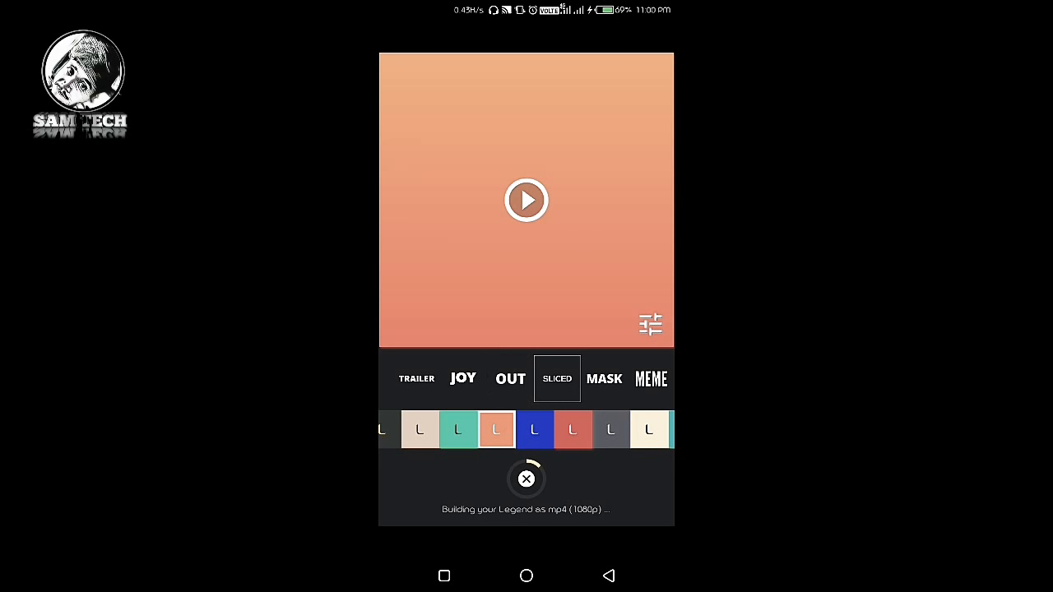
click(510, 378)
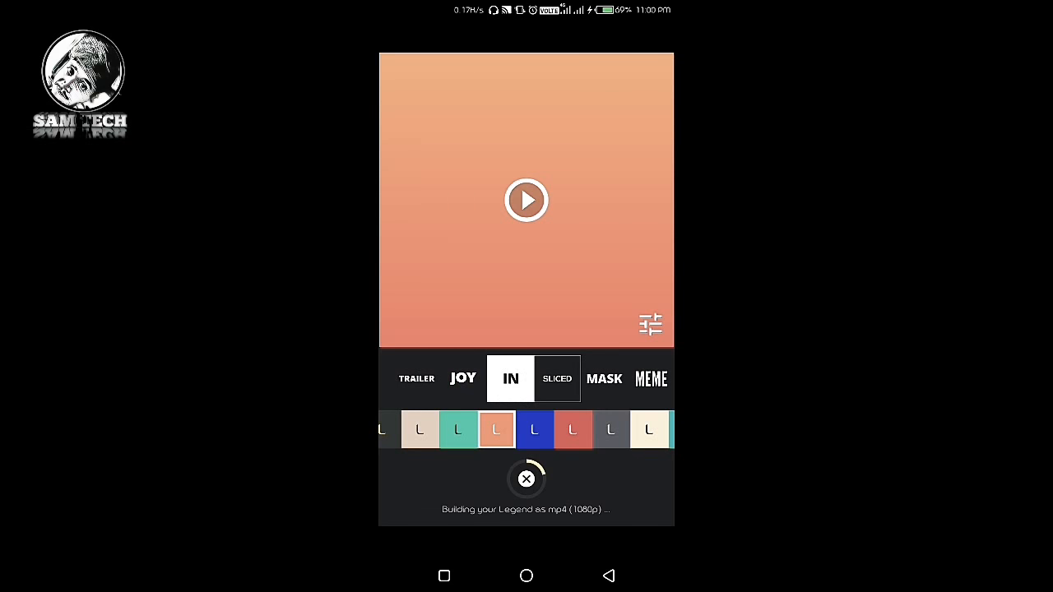
click(556, 378)
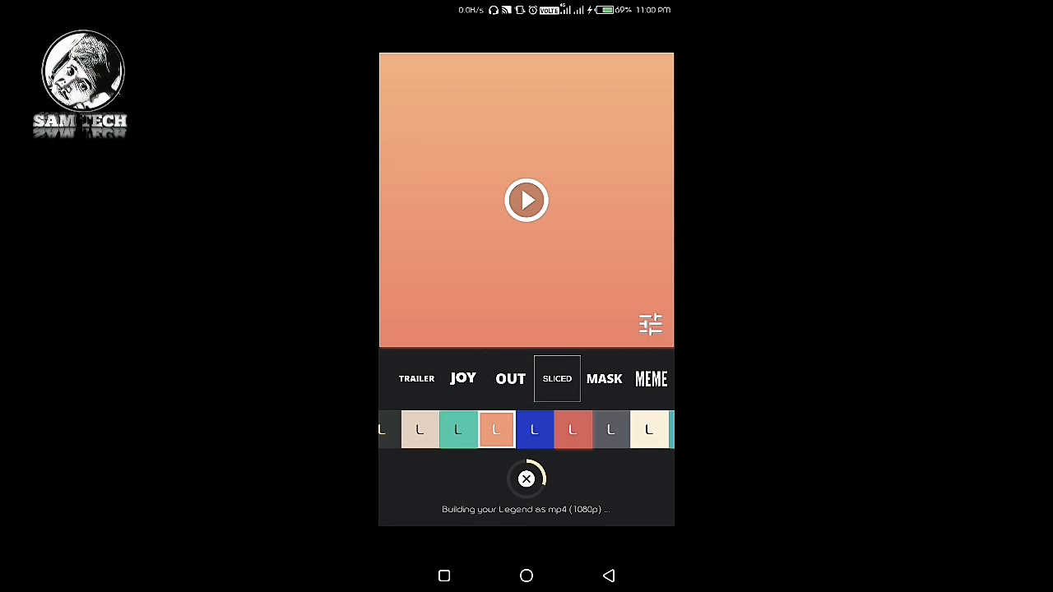
click(509, 379)
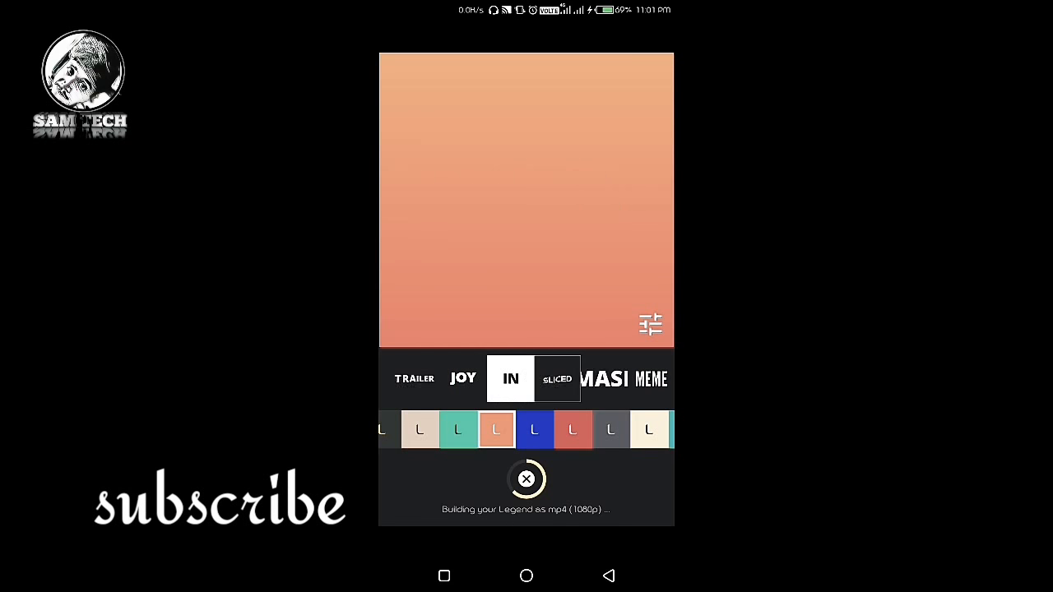
click(556, 378)
text(k)
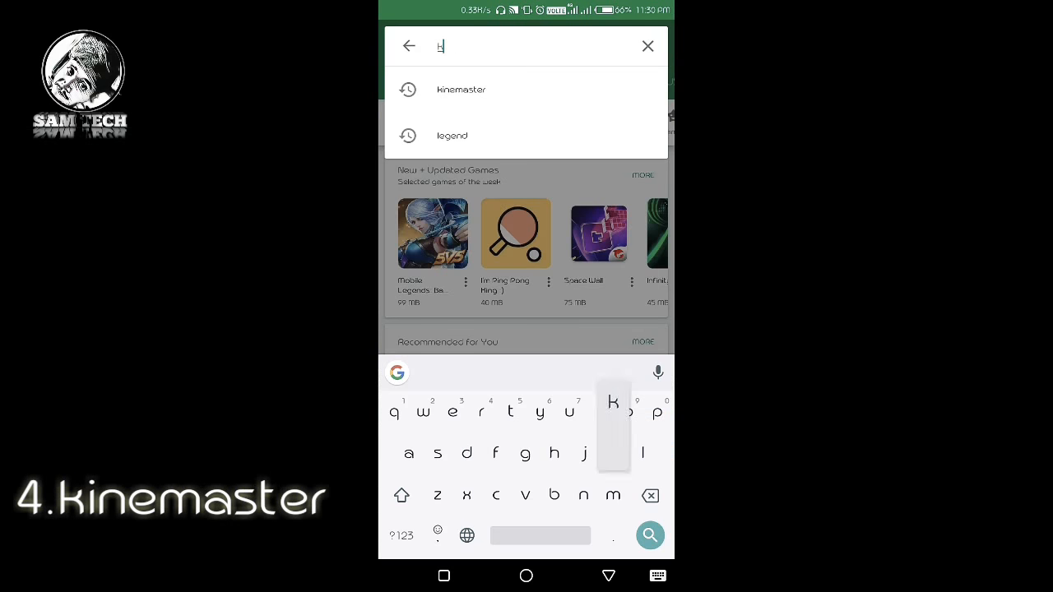
- Search the Play Store for 'kinemaster' and launch KineMaster – Pro Video Editor from its page
text(ine)
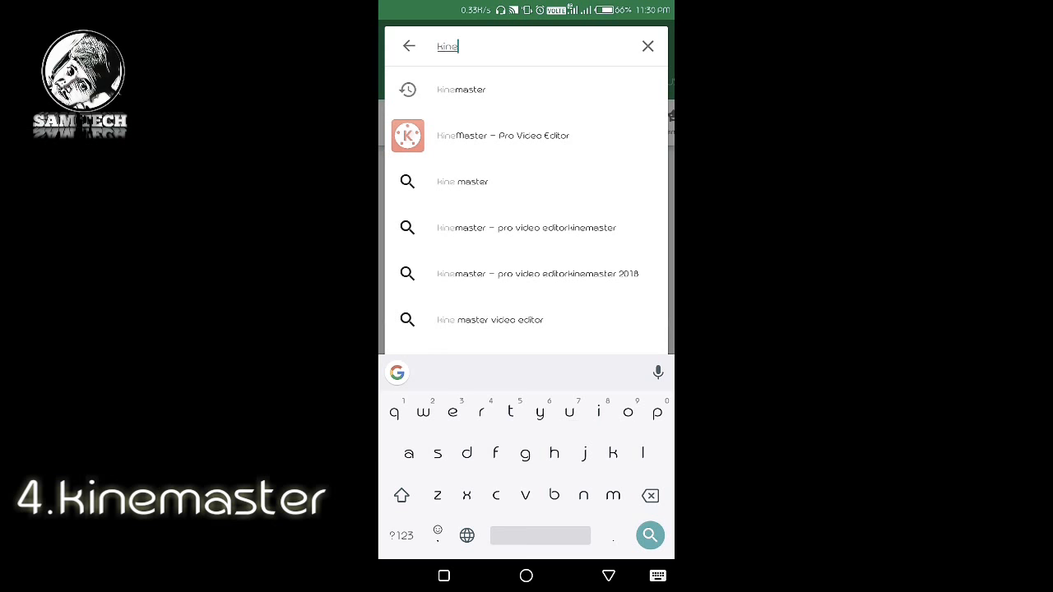
text(master)
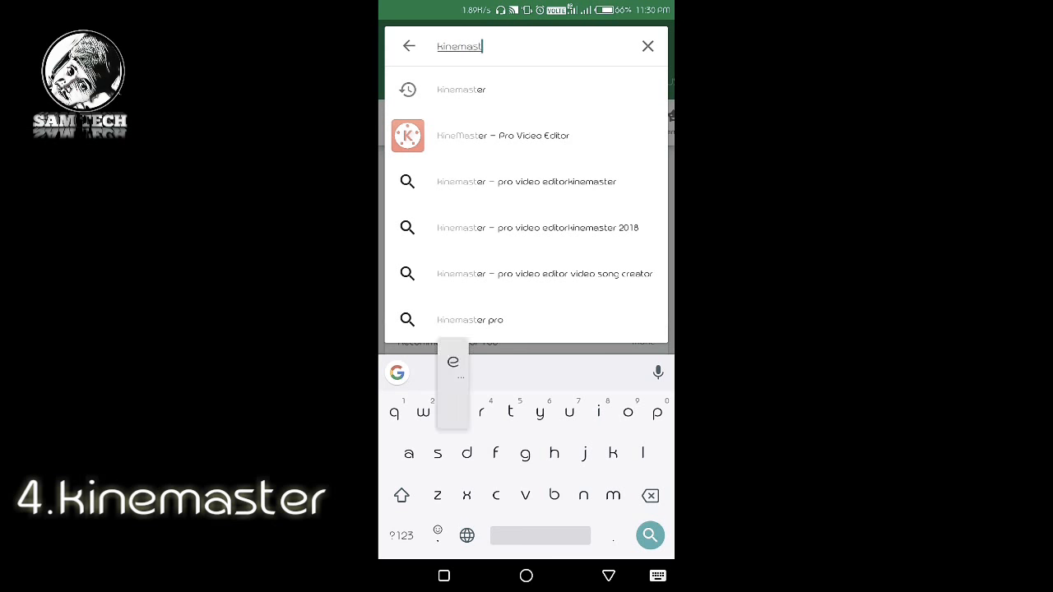
click(502, 135)
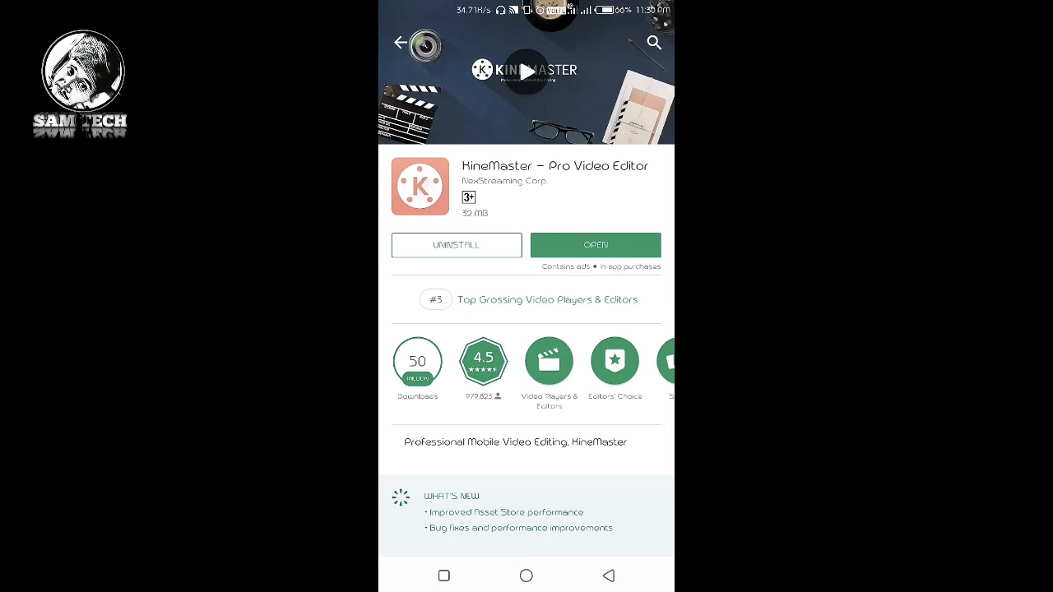
click(595, 245)
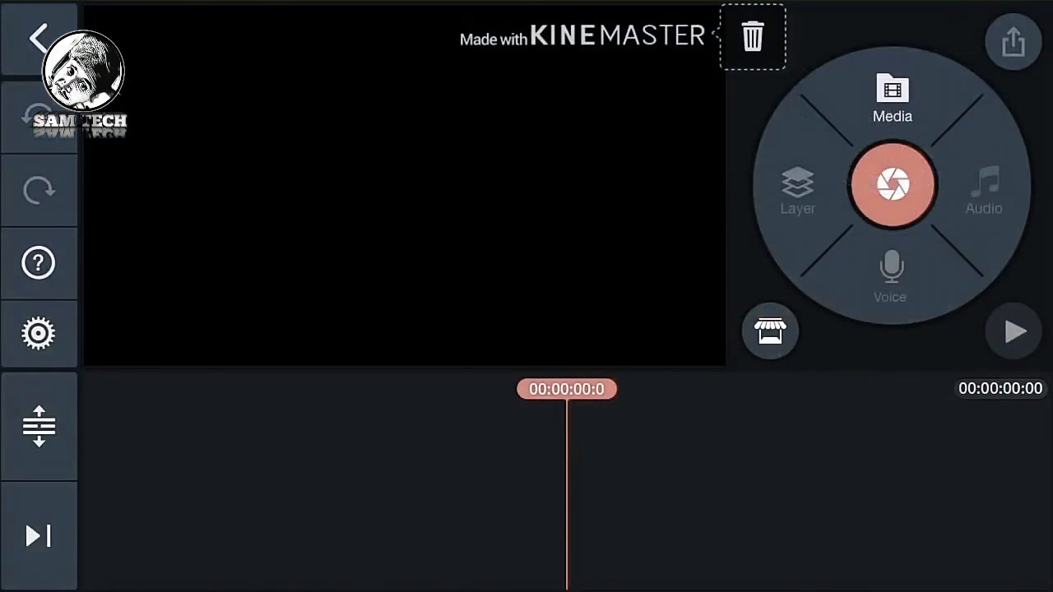
- Select the green overlay layer, enable Chroma Key and adjust its slider to key out the background
click(891, 97)
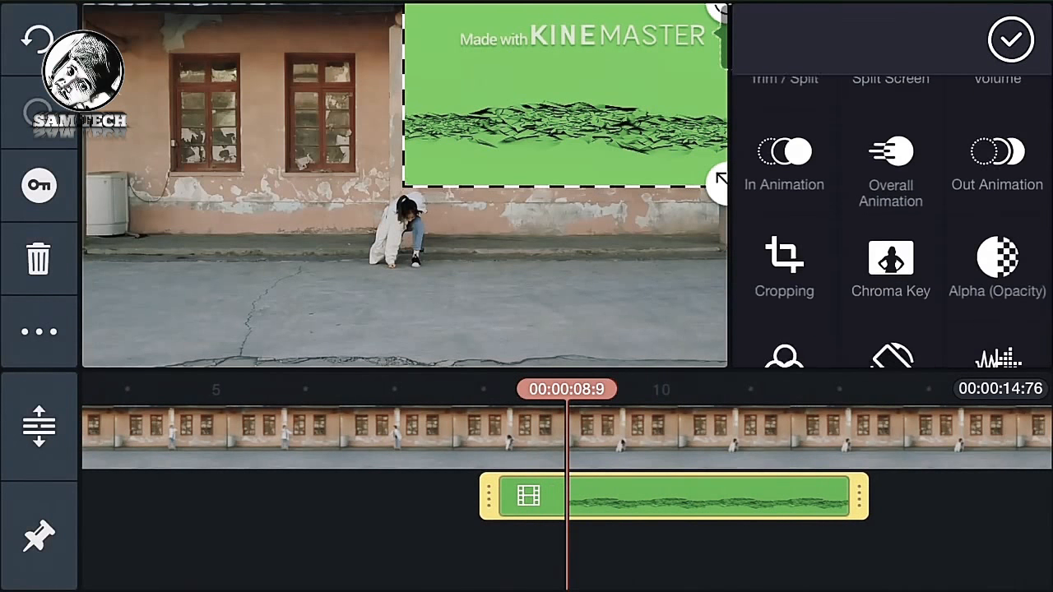
click(888, 266)
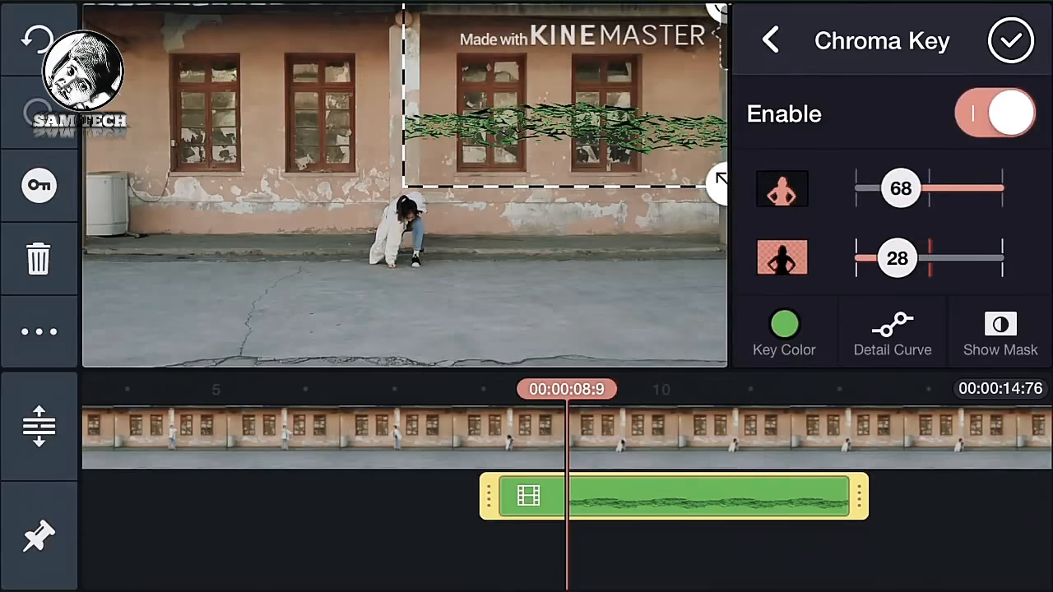
drag(715, 180, 666, 335)
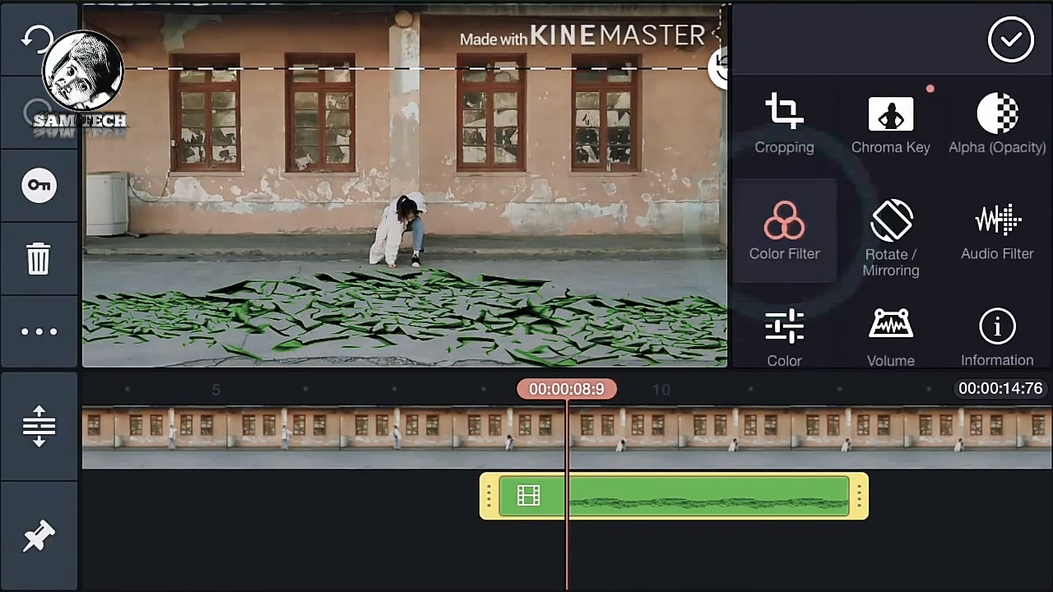
- Browse the Color Filter options, then return to the main editor
click(783, 230)
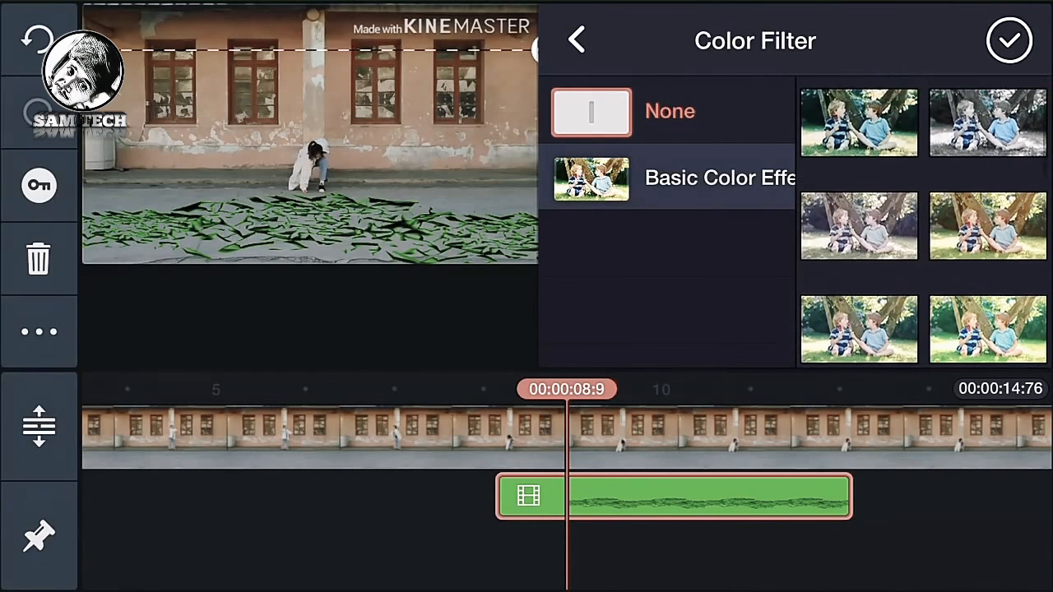
click(1010, 39)
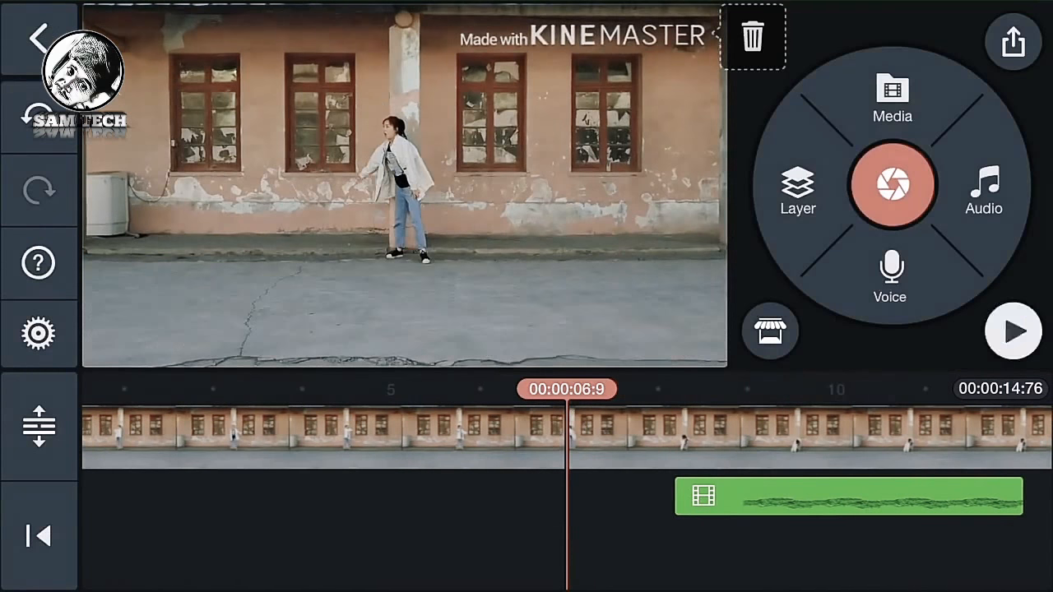
click(1013, 330)
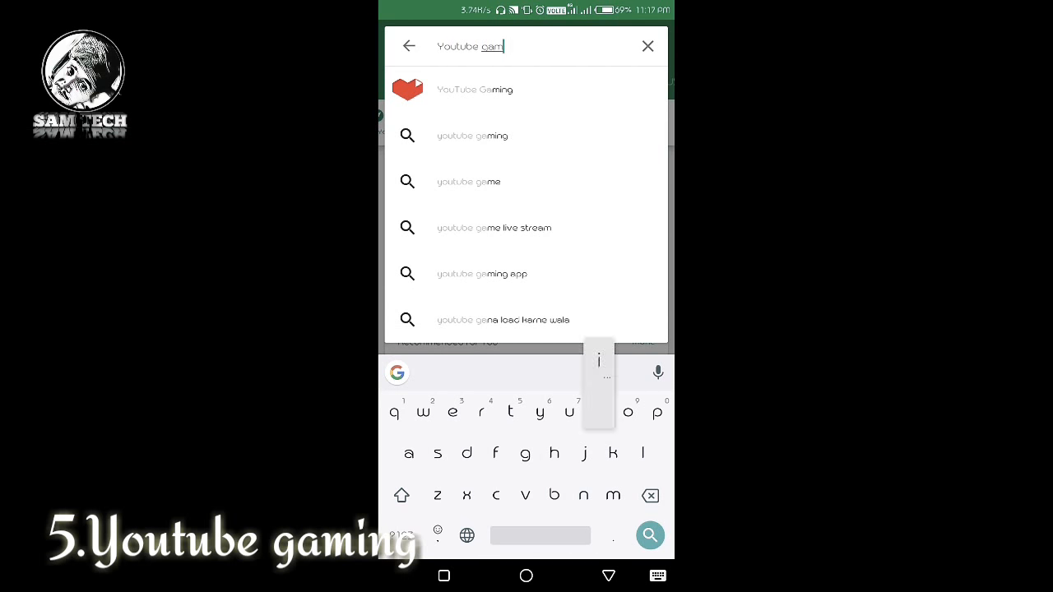
- Open the YouTube Gaming app from the Play Store search suggestions
click(475, 88)
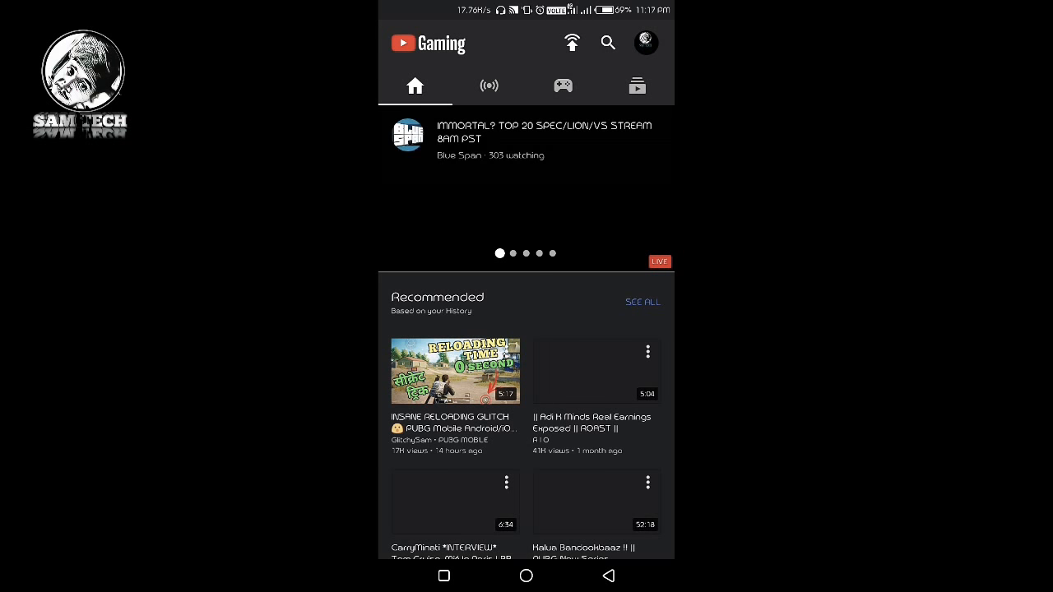
- Browse the home feed, then the top live games and the subscriptions with recent videos
scroll(down, 3)
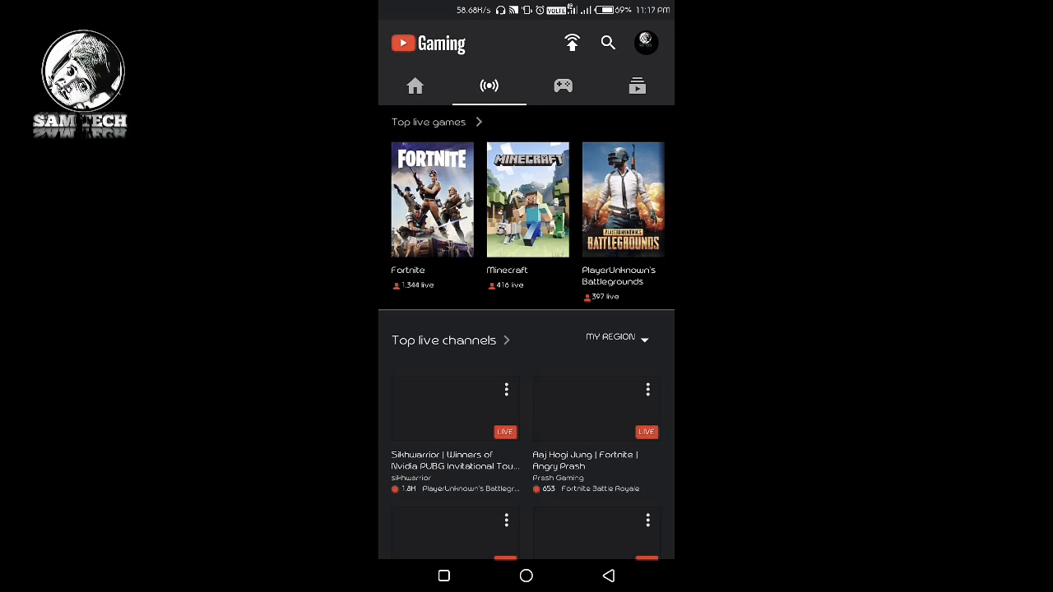
click(639, 86)
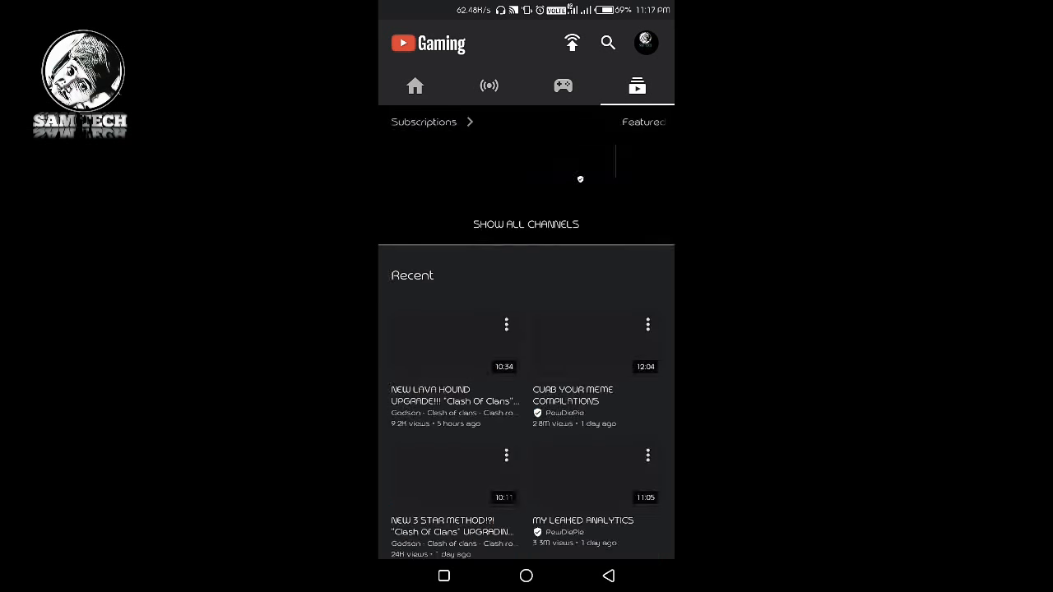
click(415, 86)
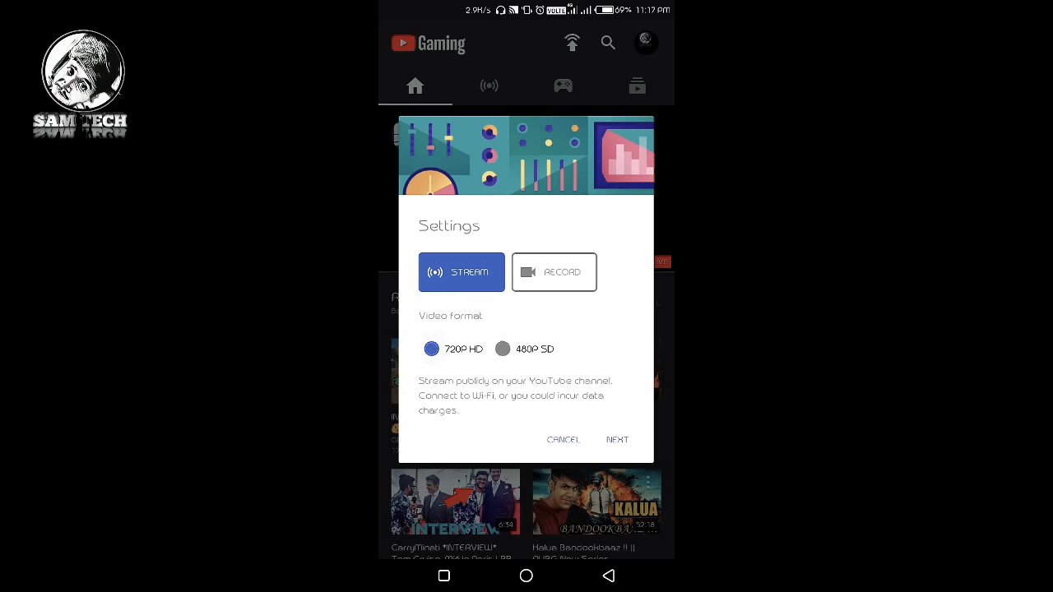
- Toggle Record back to Stream at 720p HD and continue past the public-stream tips
click(553, 273)
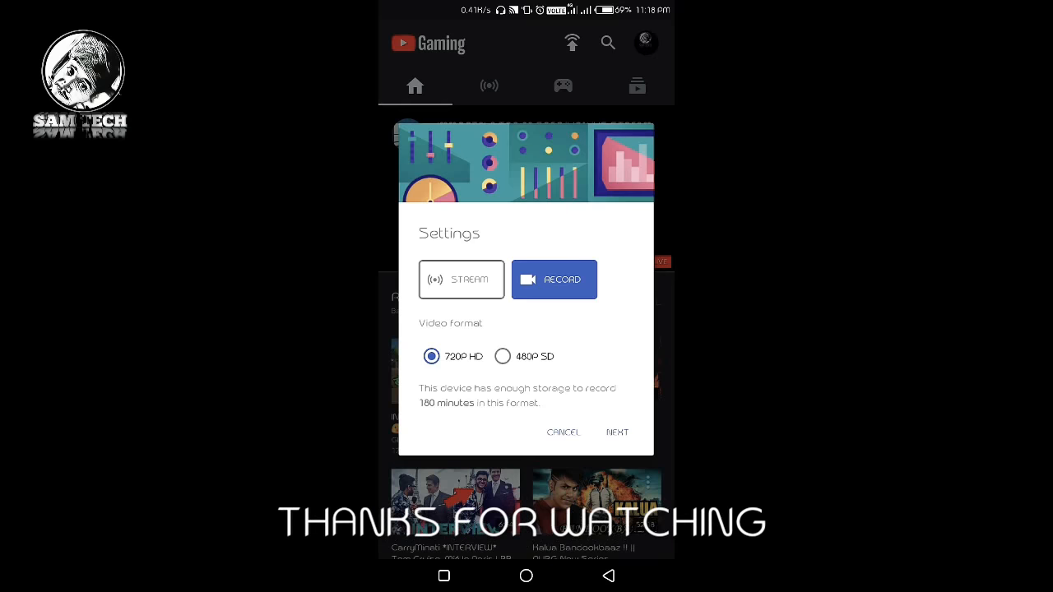
click(461, 279)
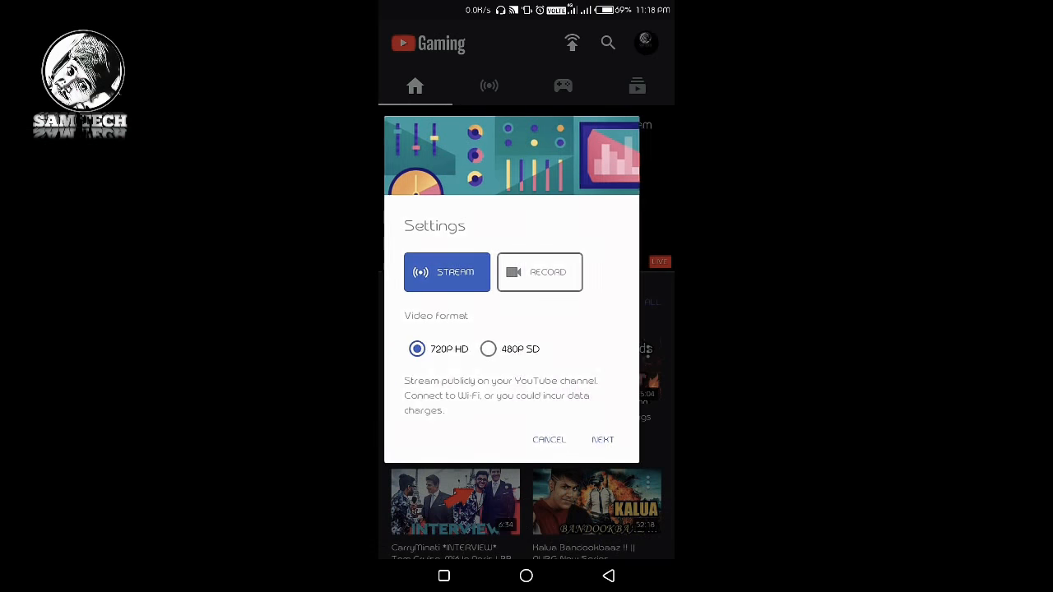
click(602, 439)
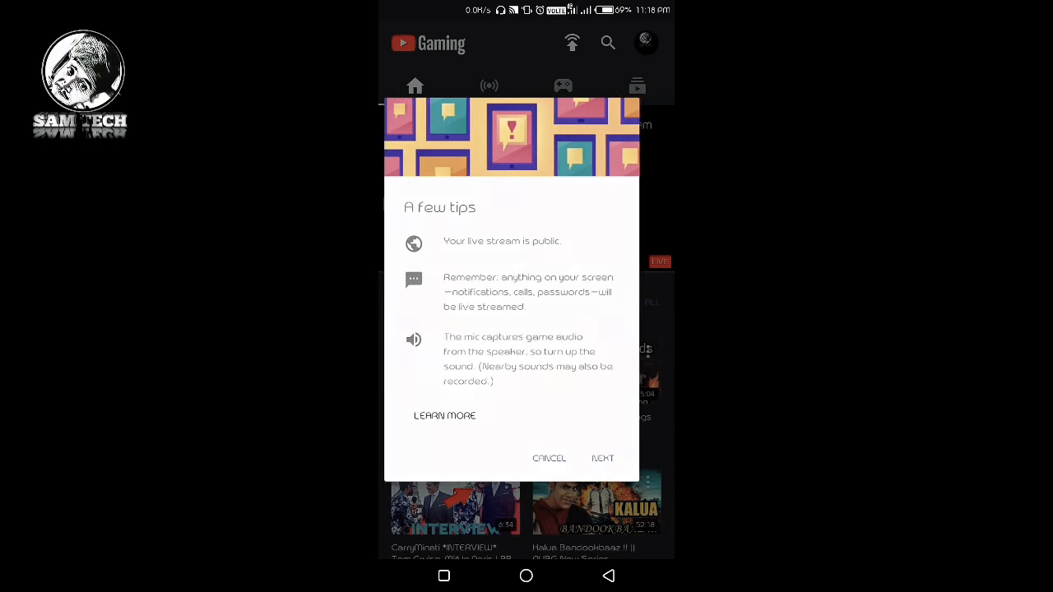
click(602, 457)
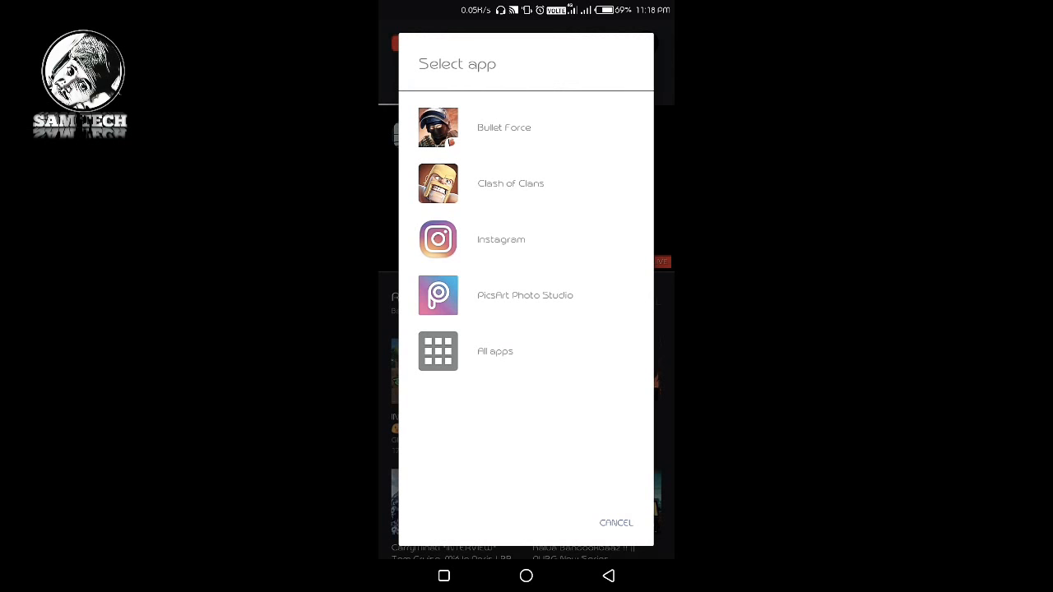